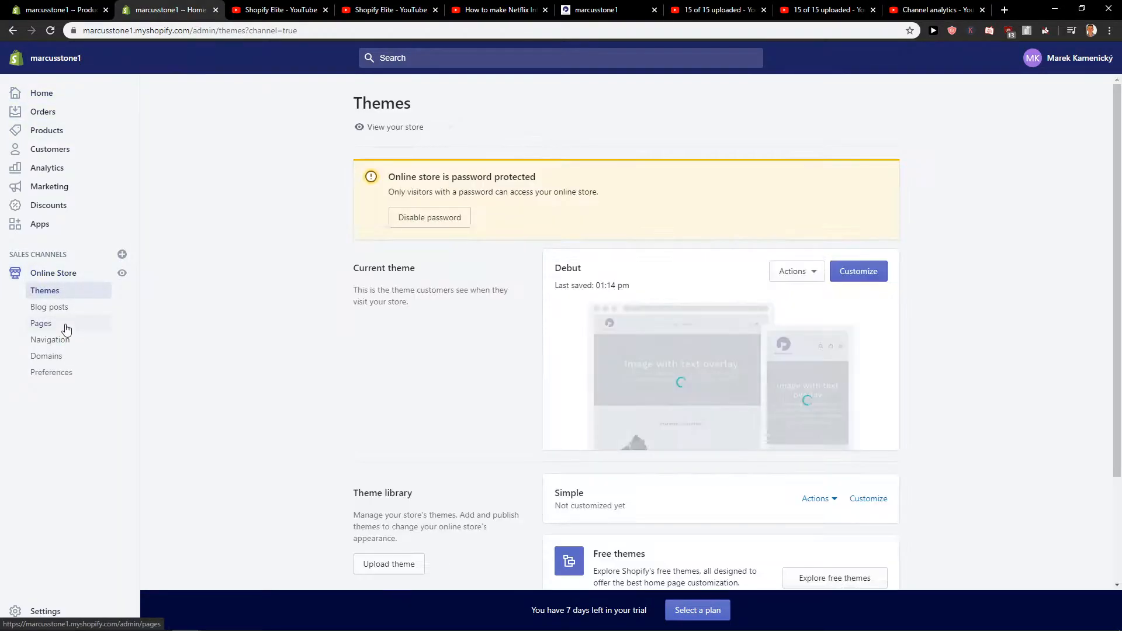
Open Navigation and then the Main menu, which lists Home and Catalog.
left_click(50, 339)
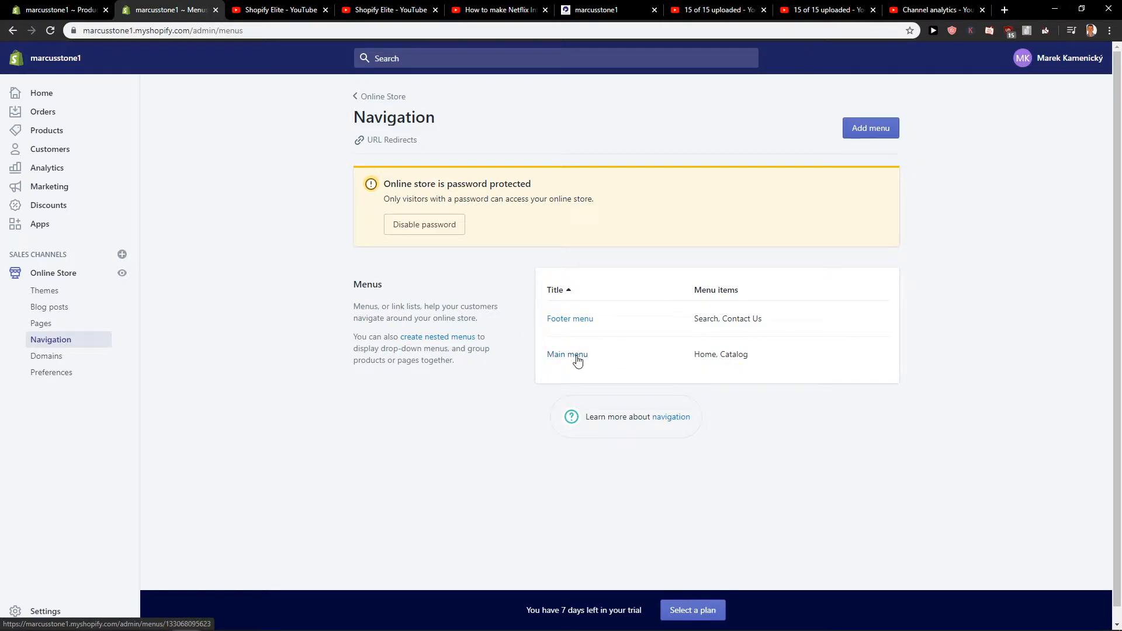
left_click(567, 354)
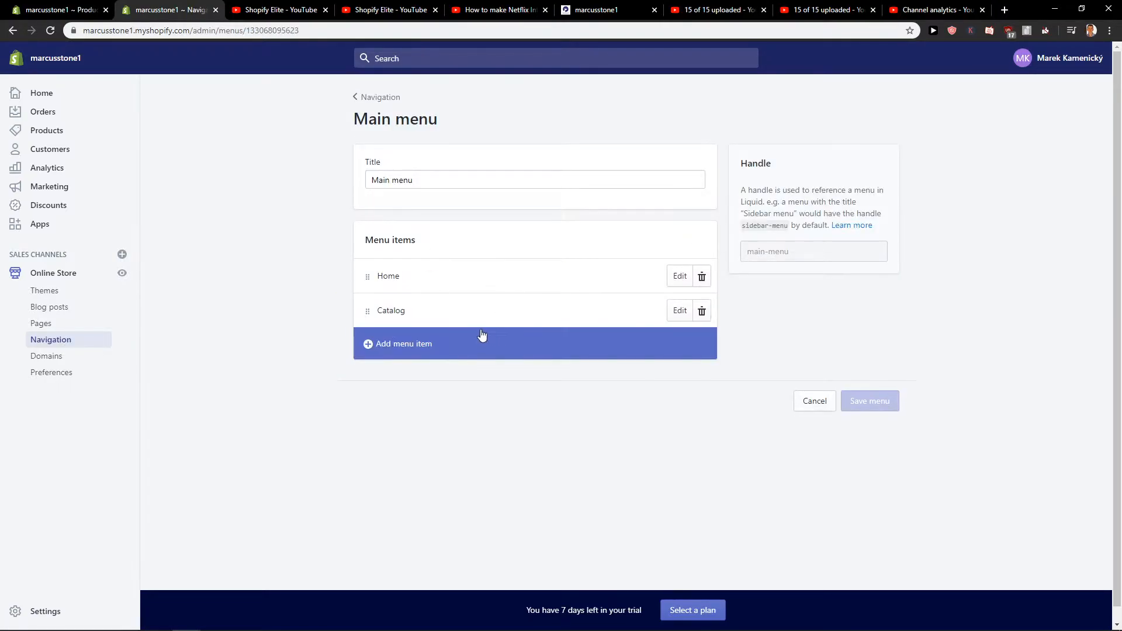
left_click(404, 344)
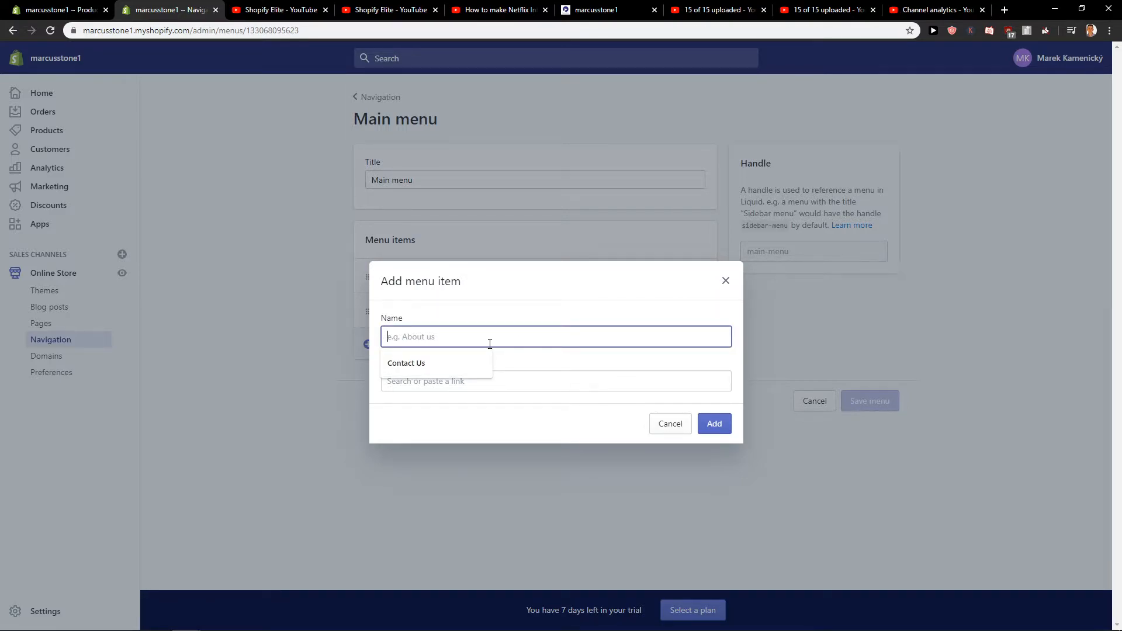
type("Store")
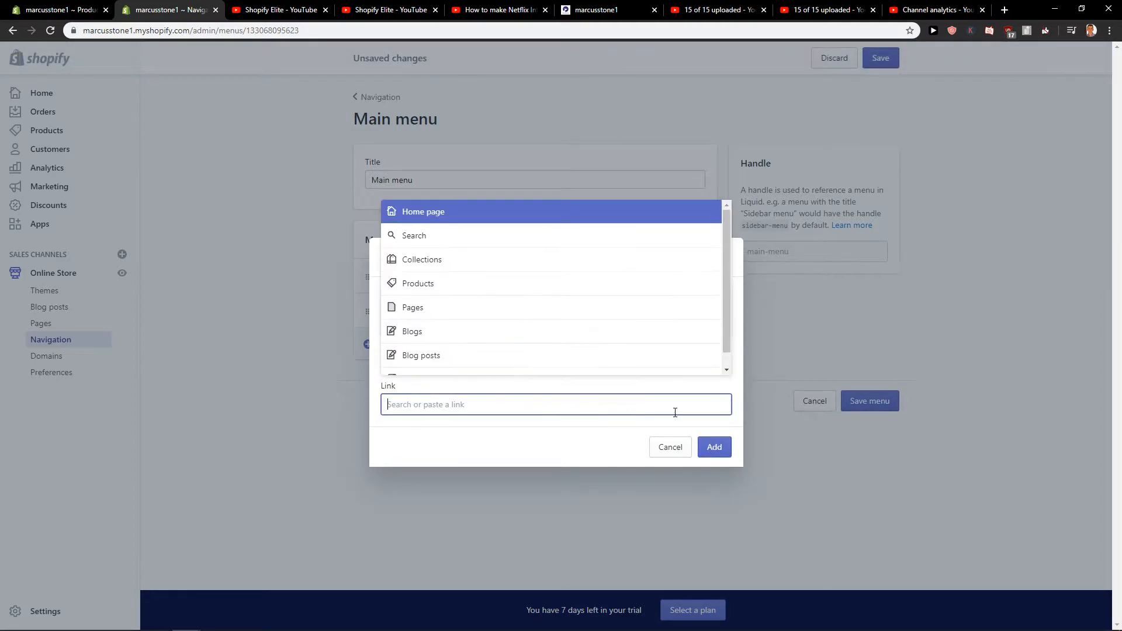
mouse_move(523, 238)
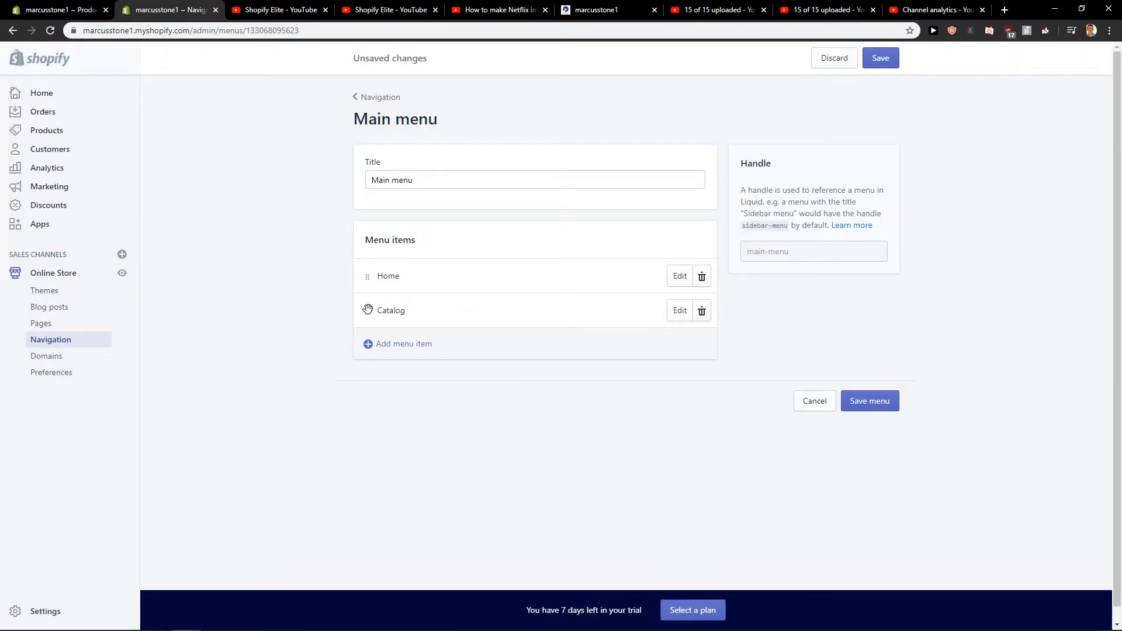
mouse_move(679, 311)
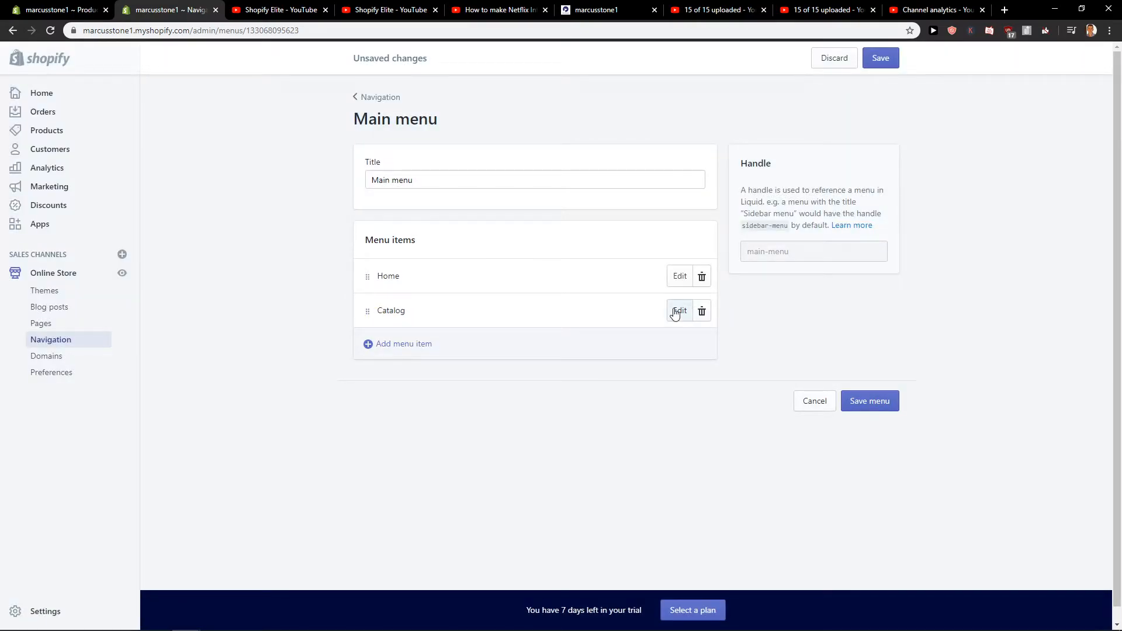
Replace the Catalog item's All Products link with the Shoes Almani 2020 Edition product.
left_click(678, 310)
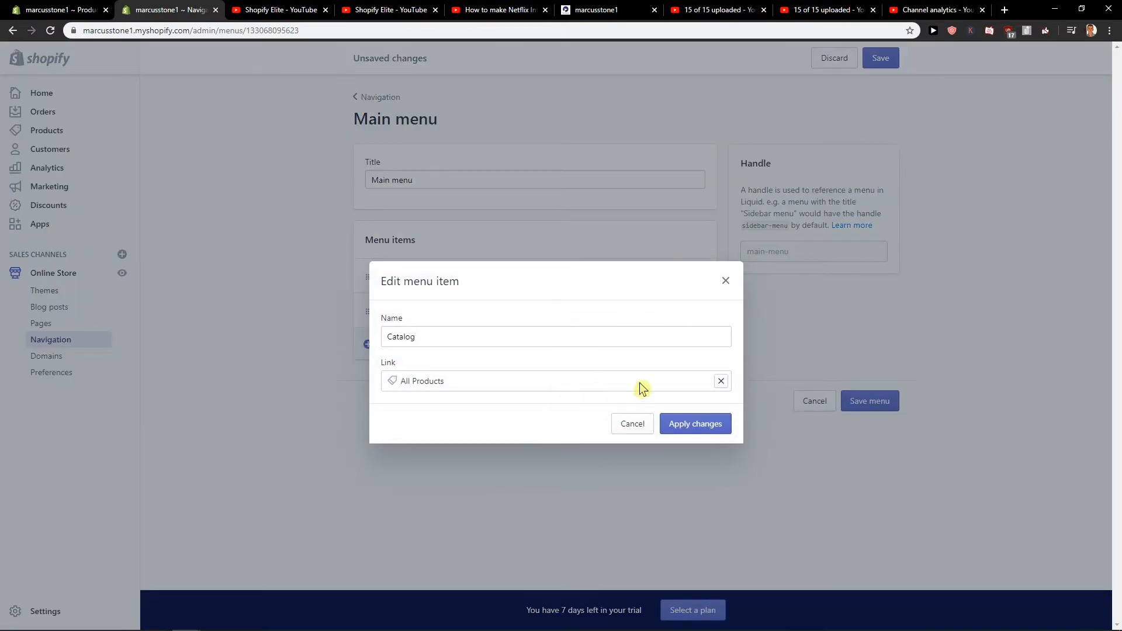
left_click(404, 336)
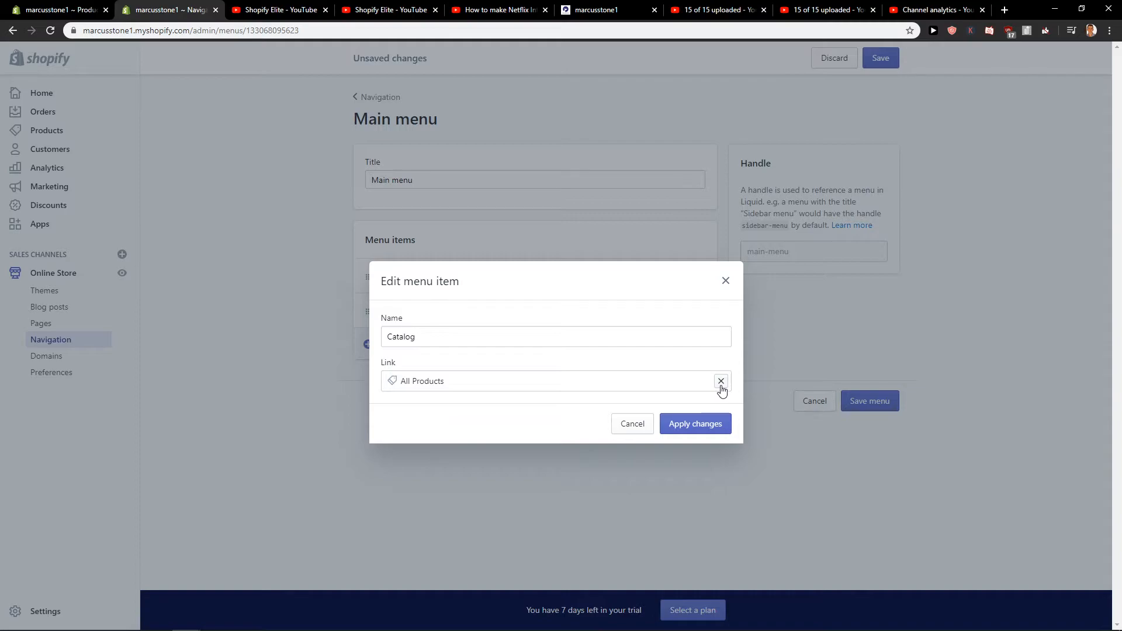
left_click(721, 380)
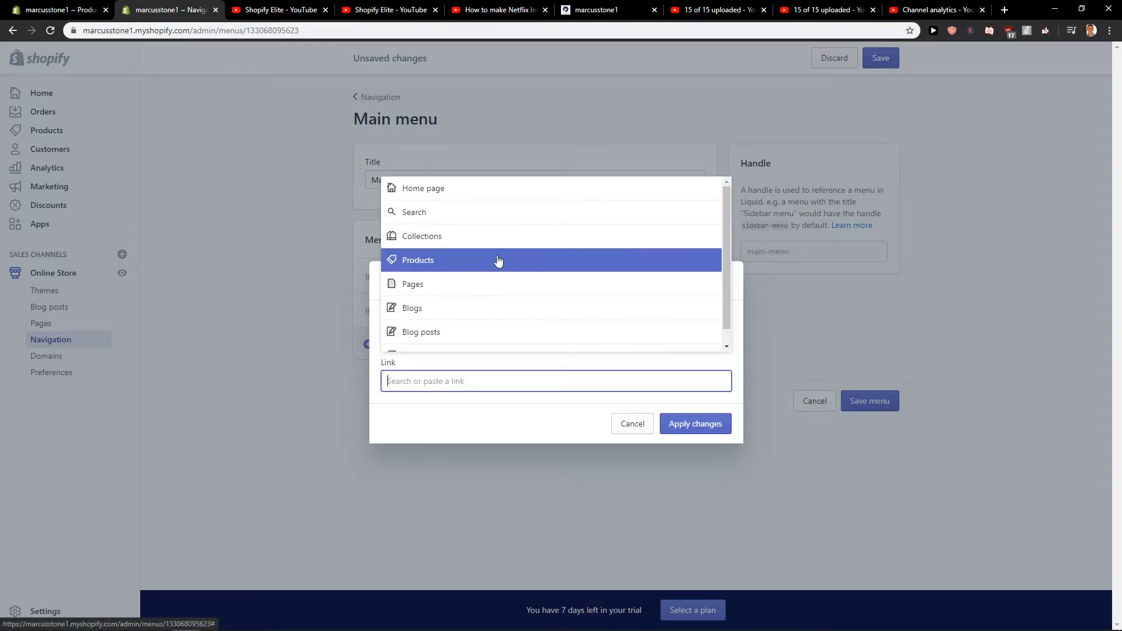
left_click(418, 260)
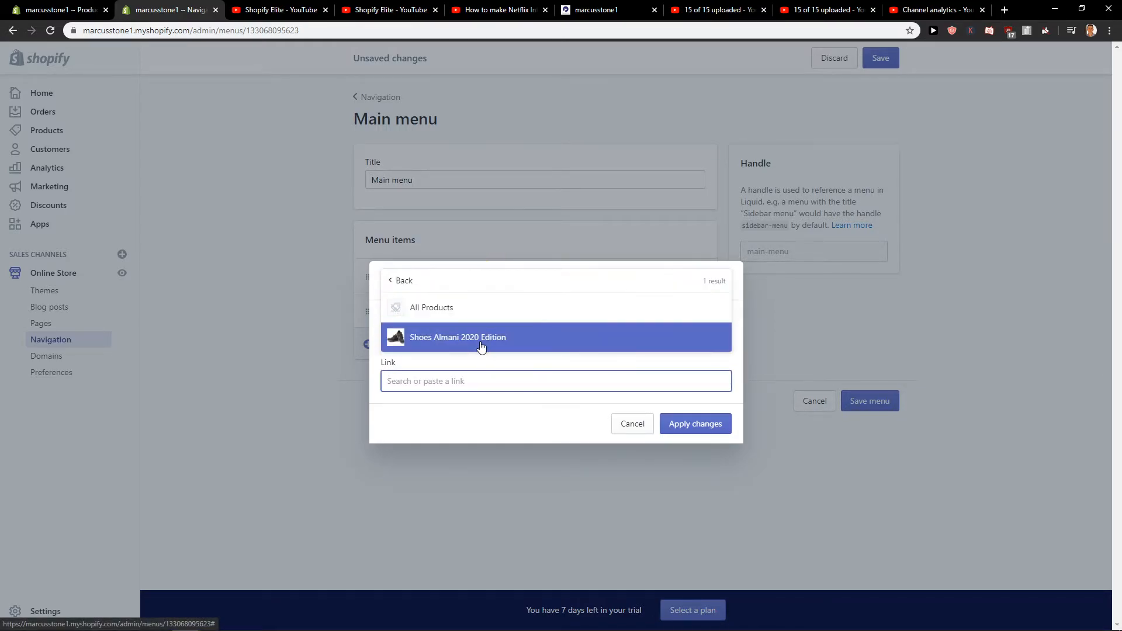
left_click(457, 337)
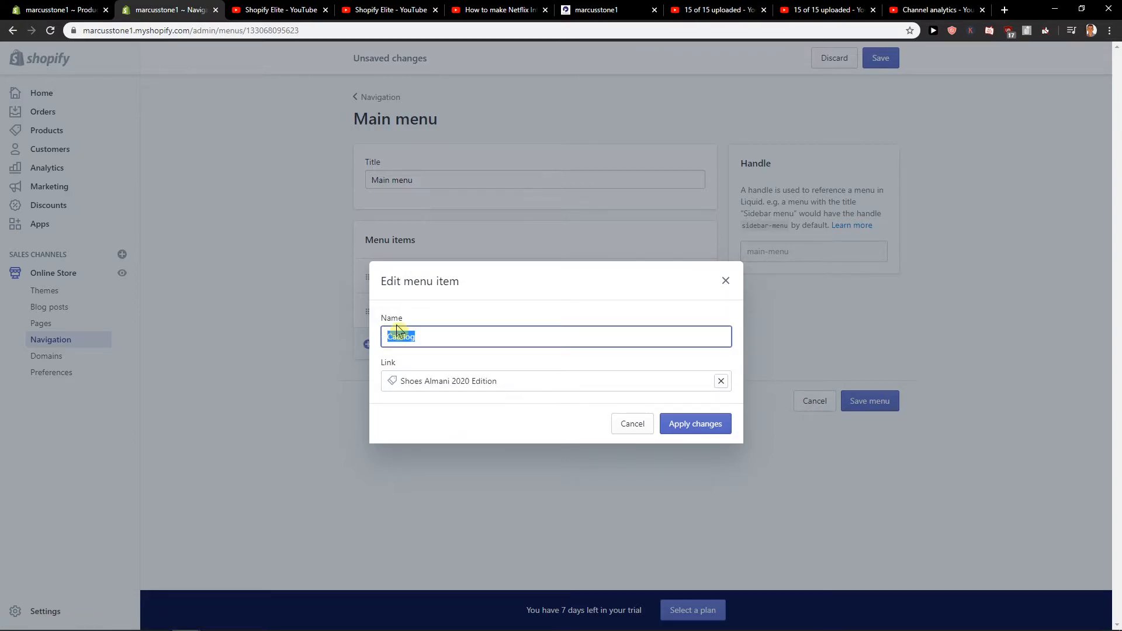
Rename the menu item to 'Shoes', apply the change, and save the Main menu.
type("Shoes")
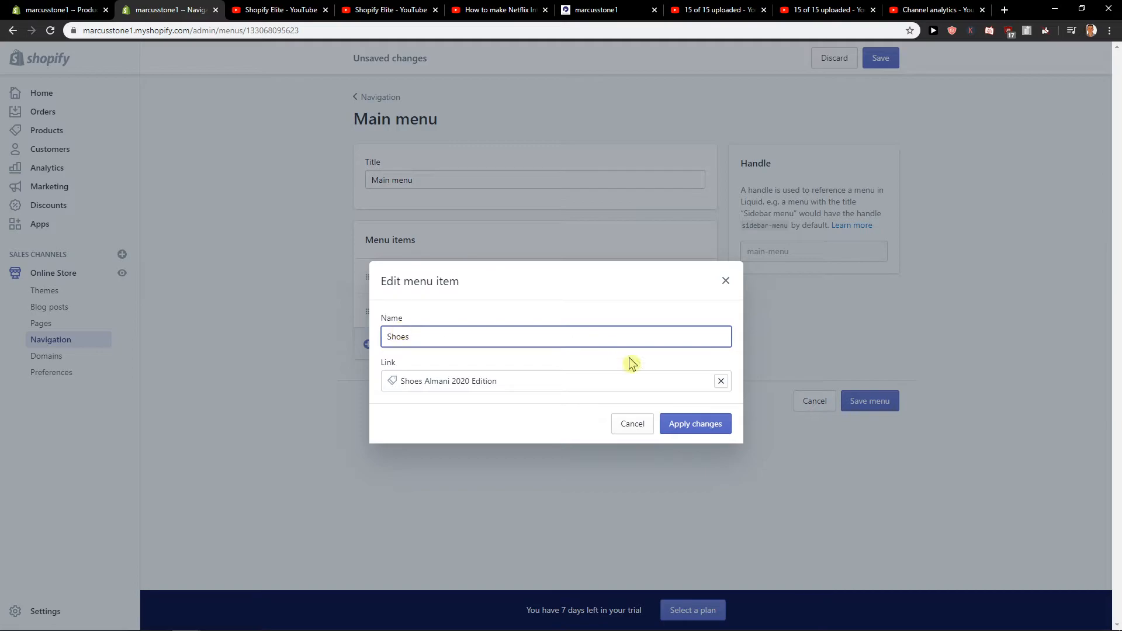
left_click(694, 423)
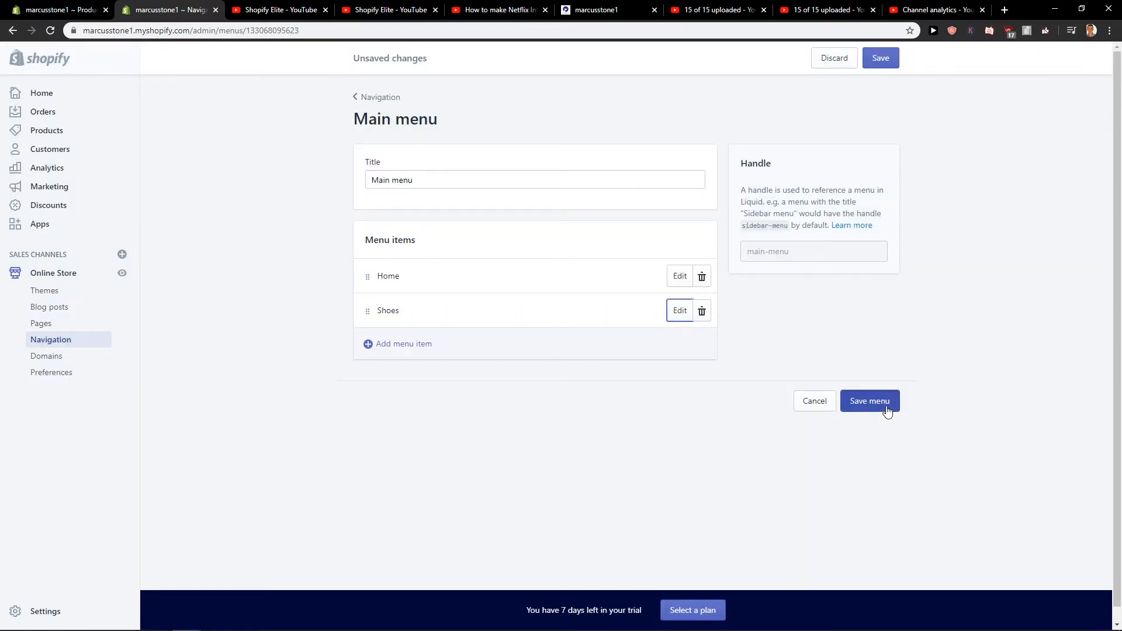
left_click(869, 401)
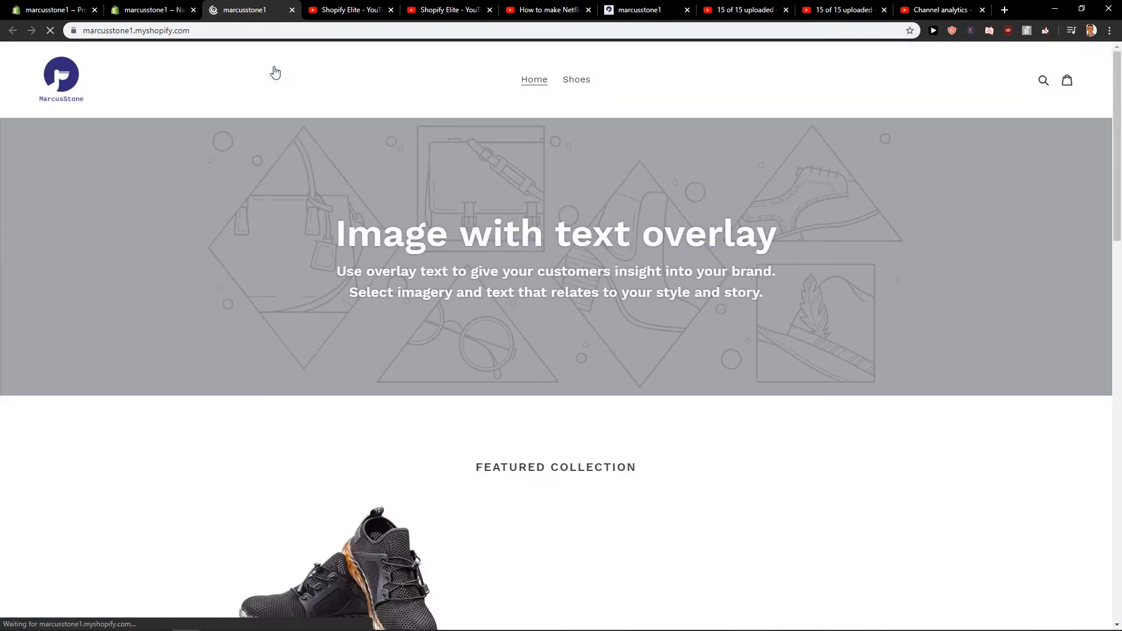
Follow the storefront Shoes link to the Shoes Almani 2020 Edition page, then return to the admin.
left_click(576, 80)
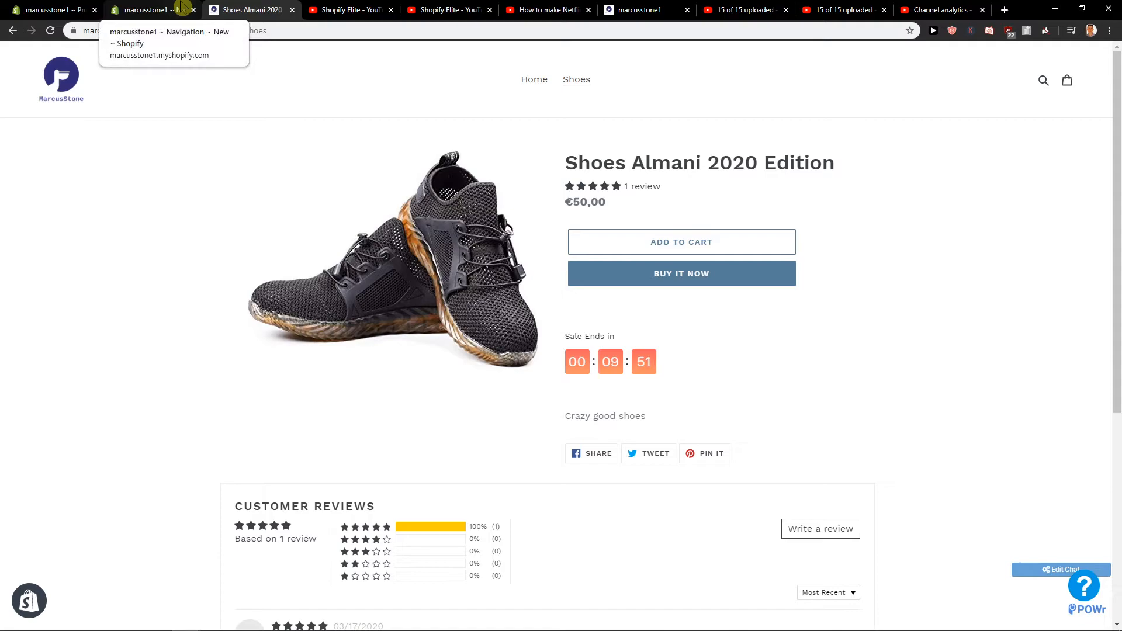
left_click(151, 9)
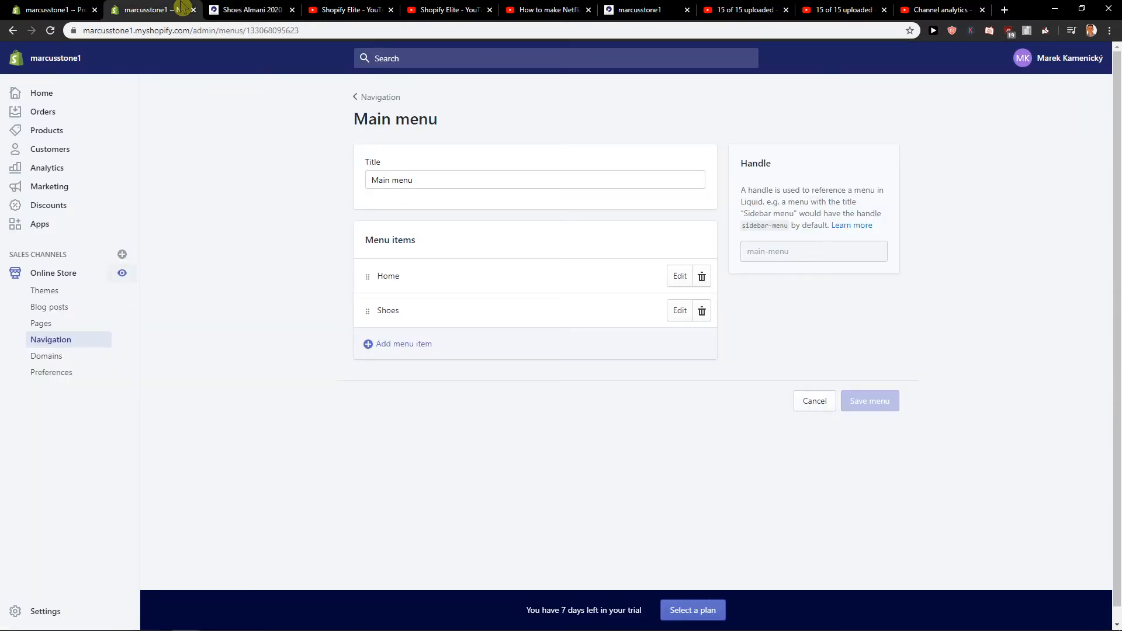
Nest Shoes under Home, then check the storefront's Home dropdown.
left_click_drag(388, 310, 385, 304)
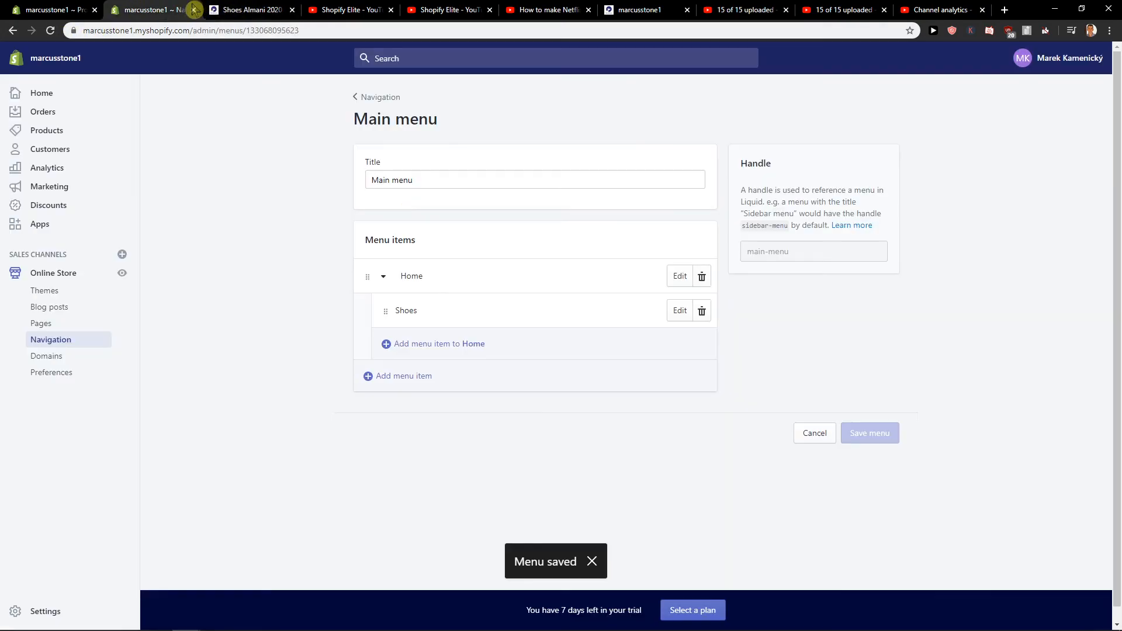
left_click(246, 10)
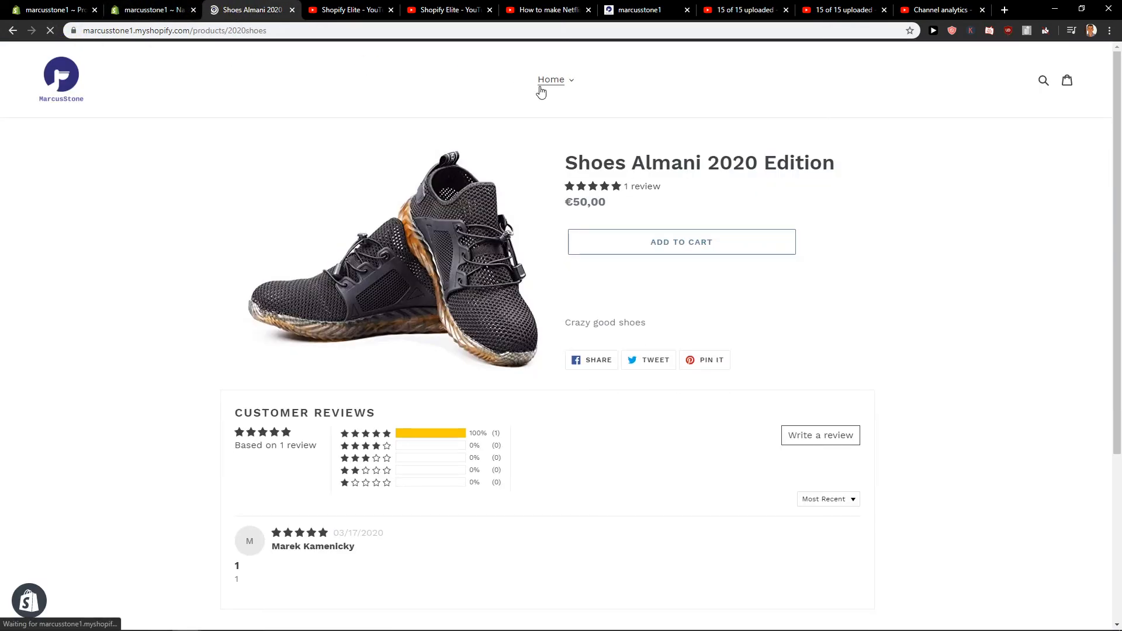